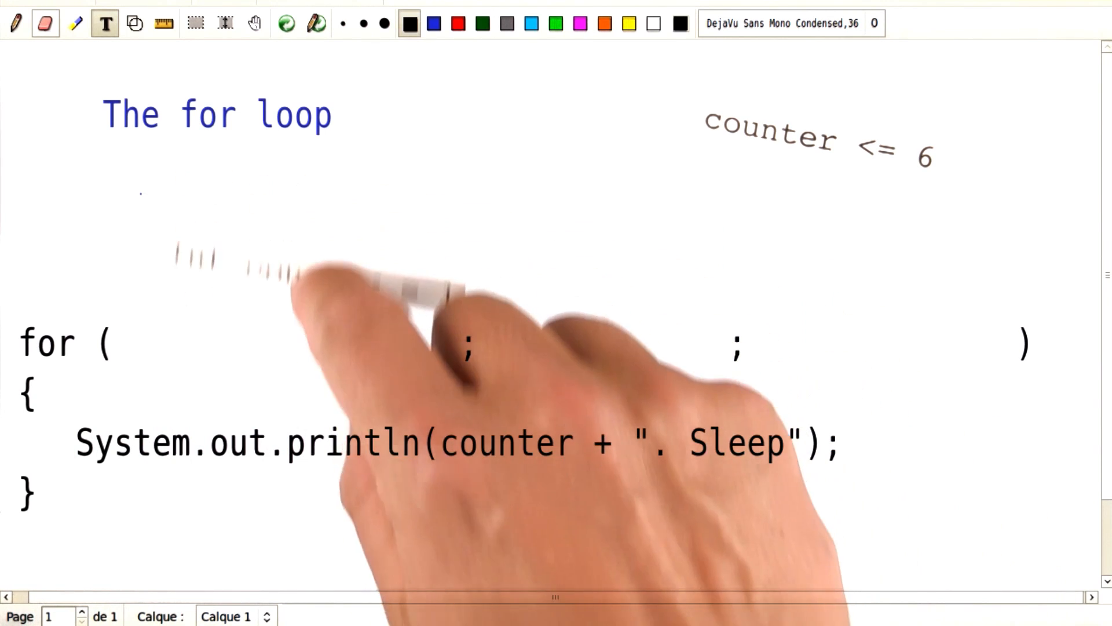
# Step: Type the initialization 'int counter = 1;' into the for loop header
pyautogui.write('int counter = 1;')
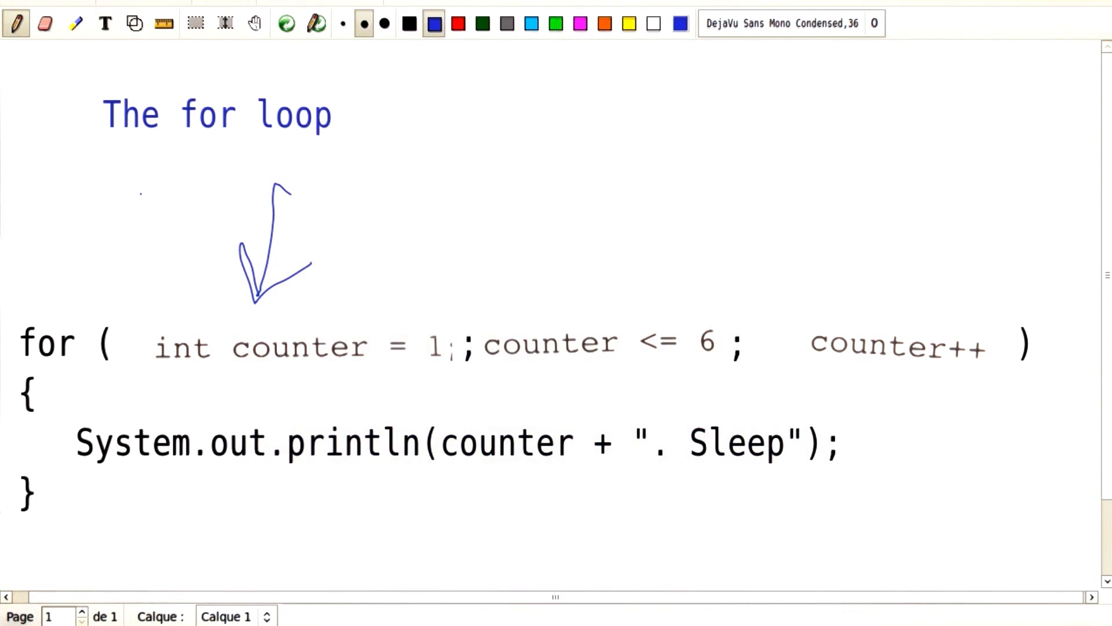
# Step: Draw blue arrows: initialization to condition, body through update back to condition, exit below
pyautogui.moveTo(348, 284); pyautogui.dragTo(610, 291)
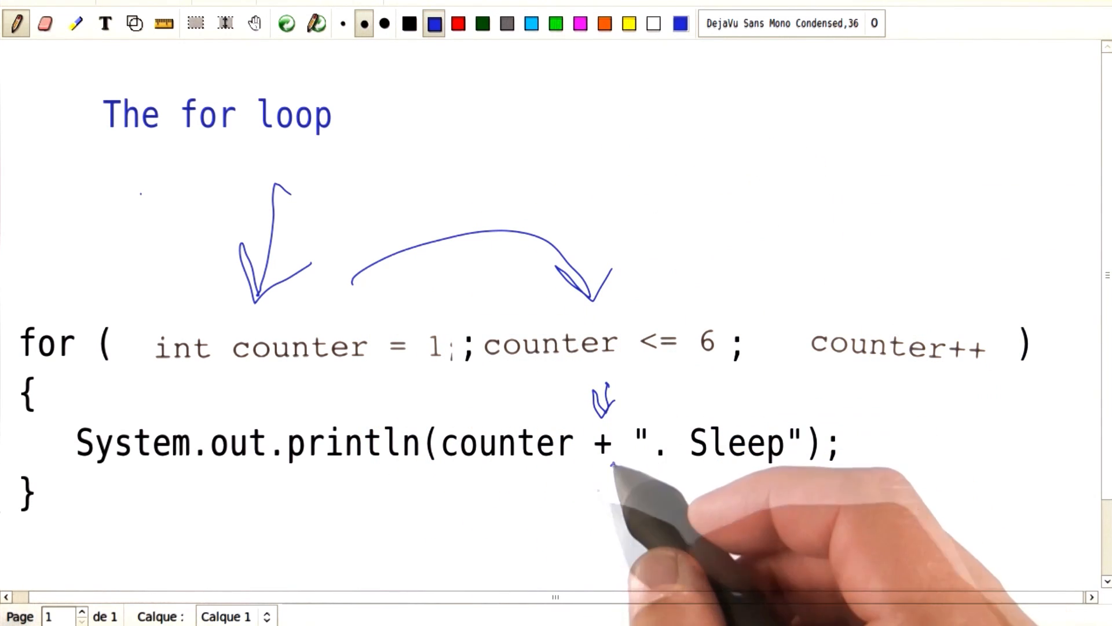
pyautogui.moveTo(610, 468); pyautogui.dragTo(915, 390)
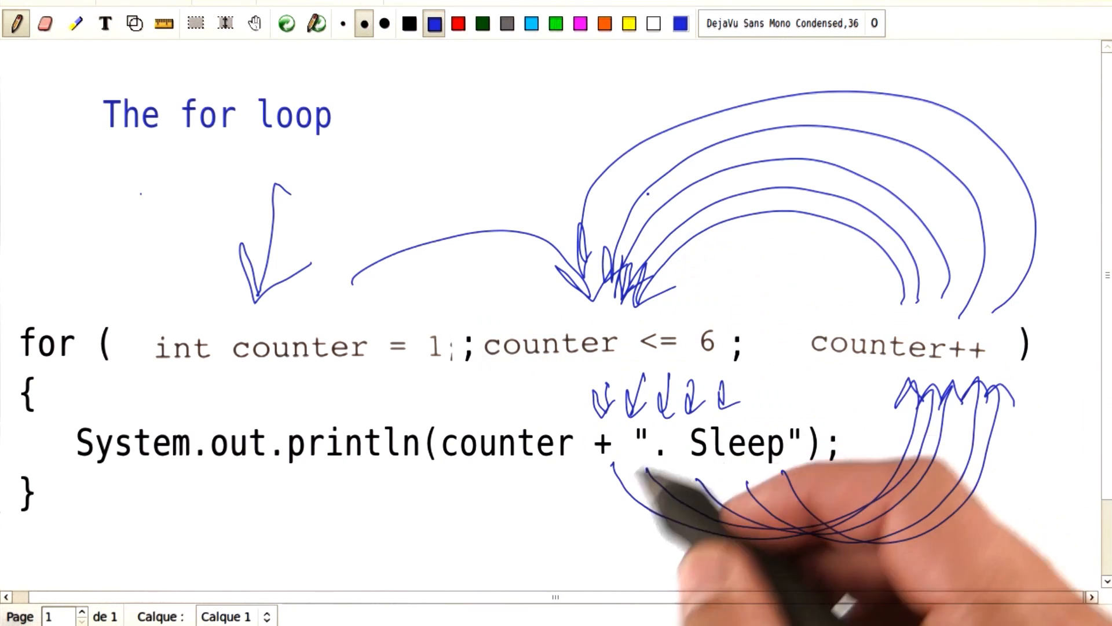
pyautogui.moveTo(557, 376); pyautogui.dragTo(547, 554)
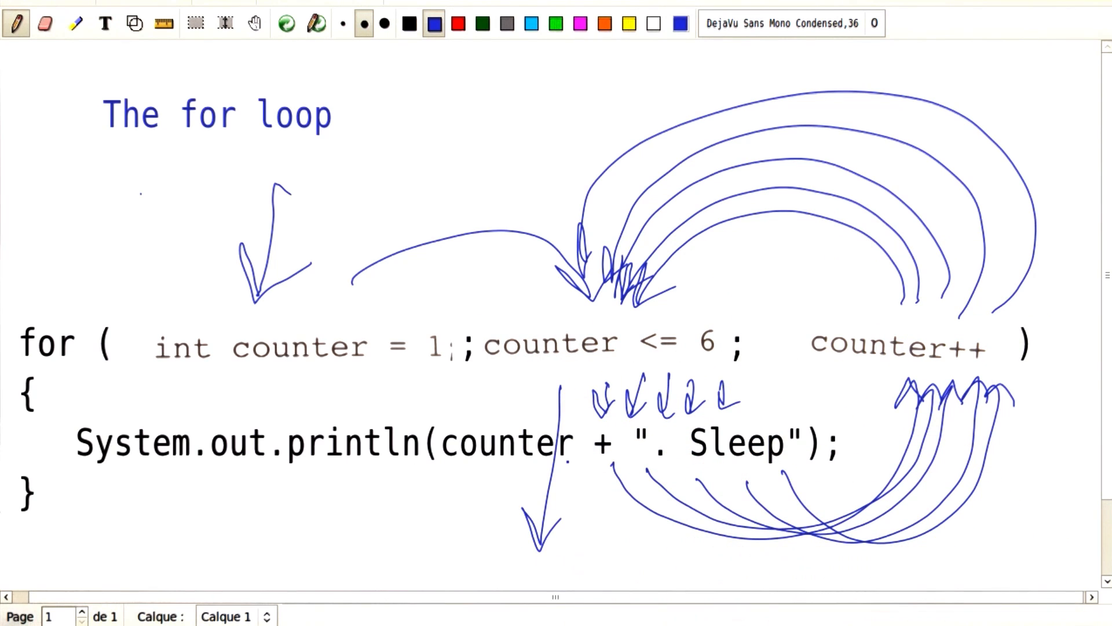